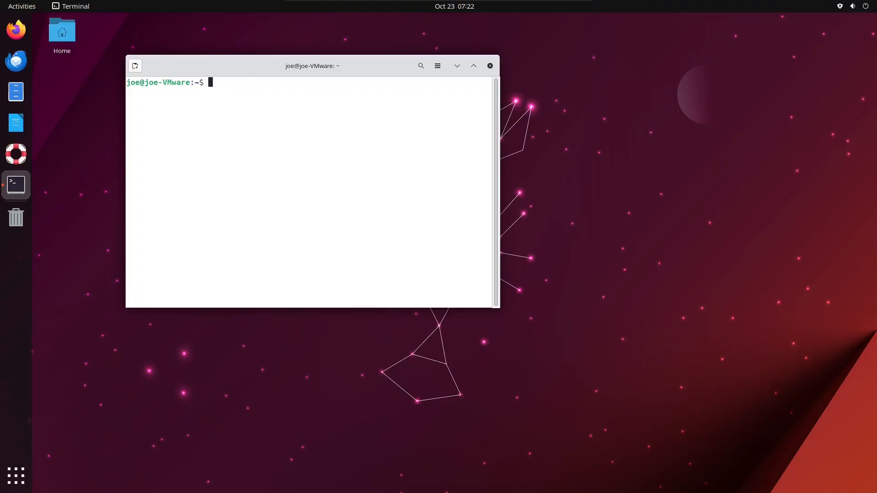
mouse_move(565, 329)
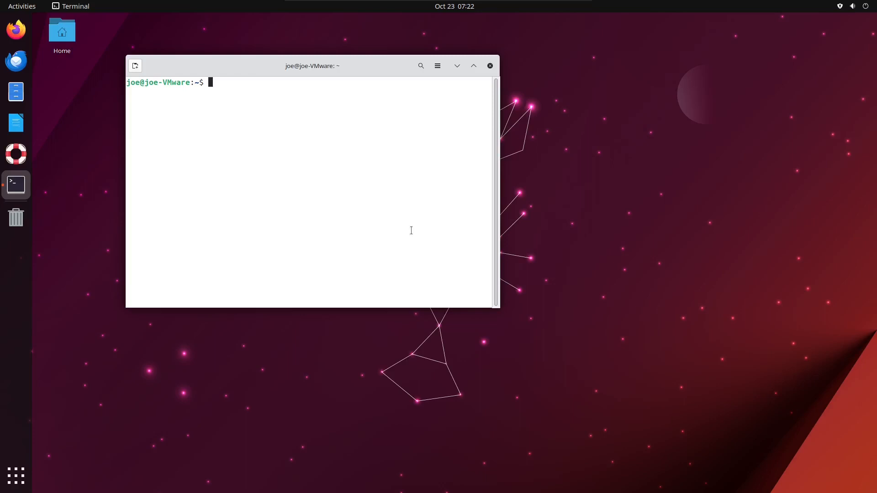
Enter sudo apt install task-lxqt-desktop -y to install the LXQt desktop package.
type("sudo apt install t")
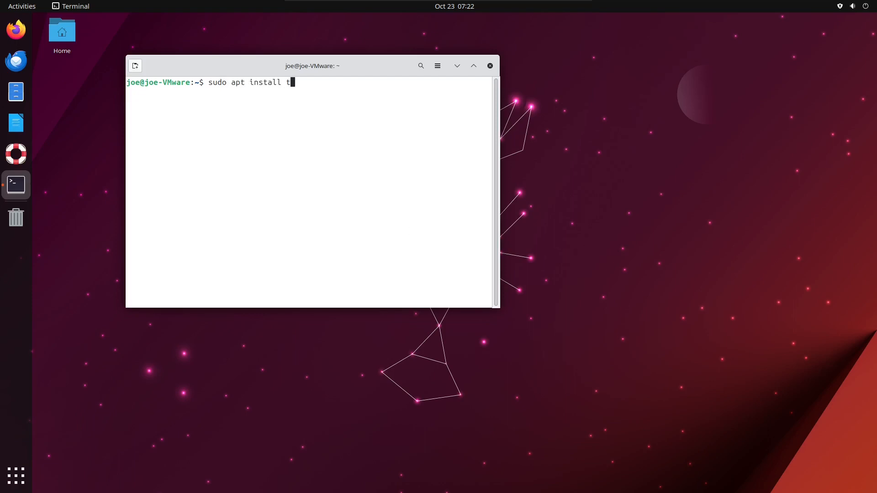
type("ask-")
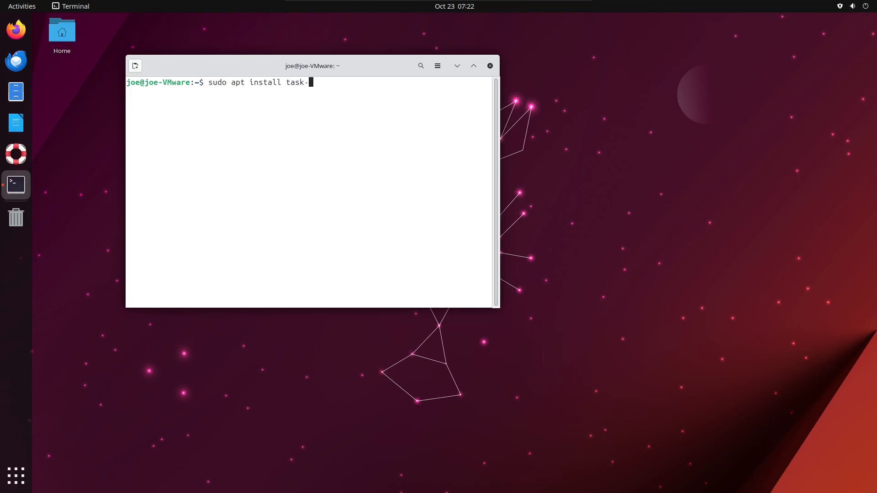
type("lxq")
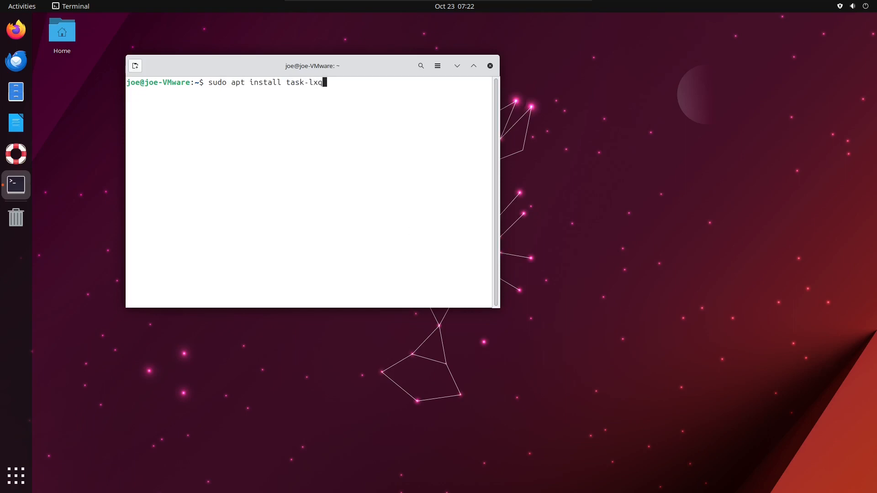
type("t-de")
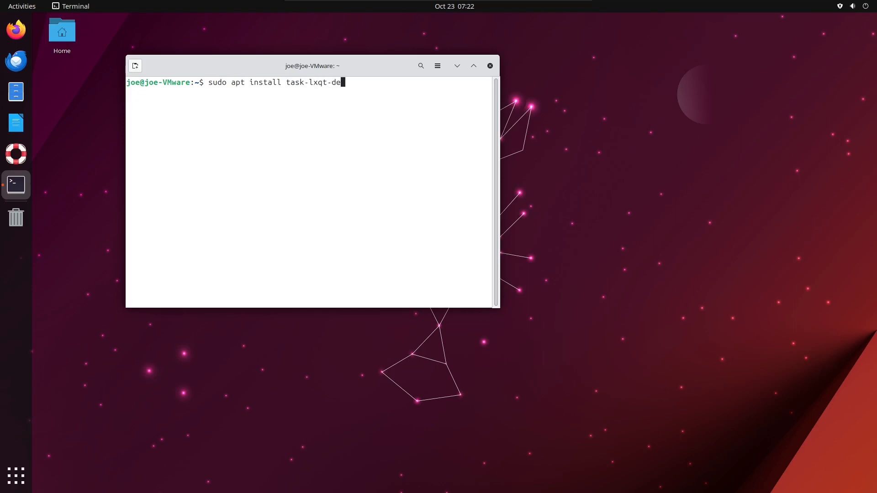
type("sktop")
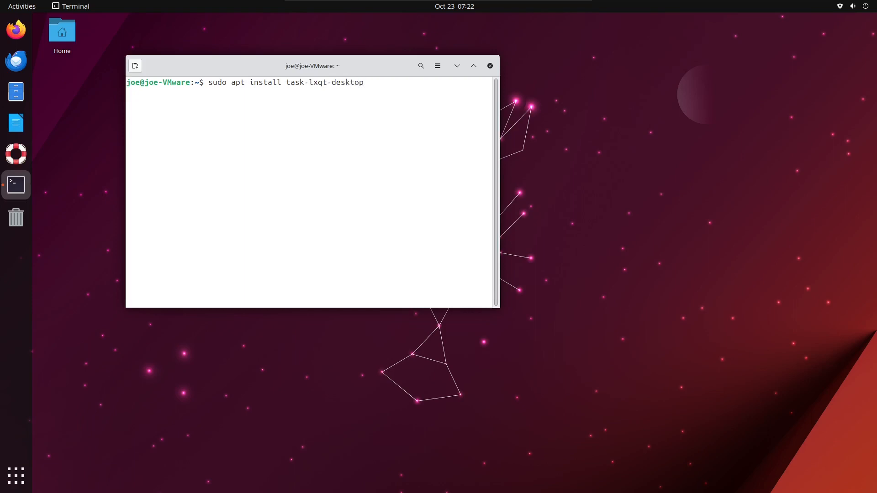
type("-y")
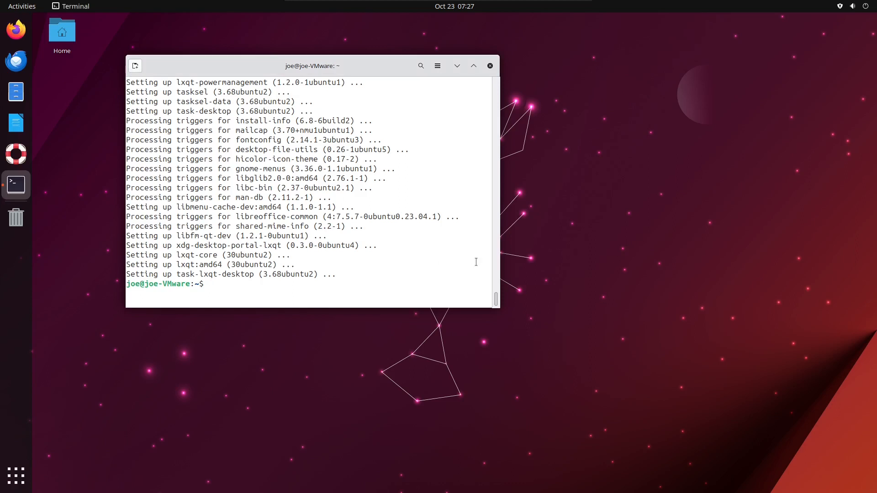
Run sudo dpkg-reconfigure sddm and choose sddm as the default display manager.
type("sudo")
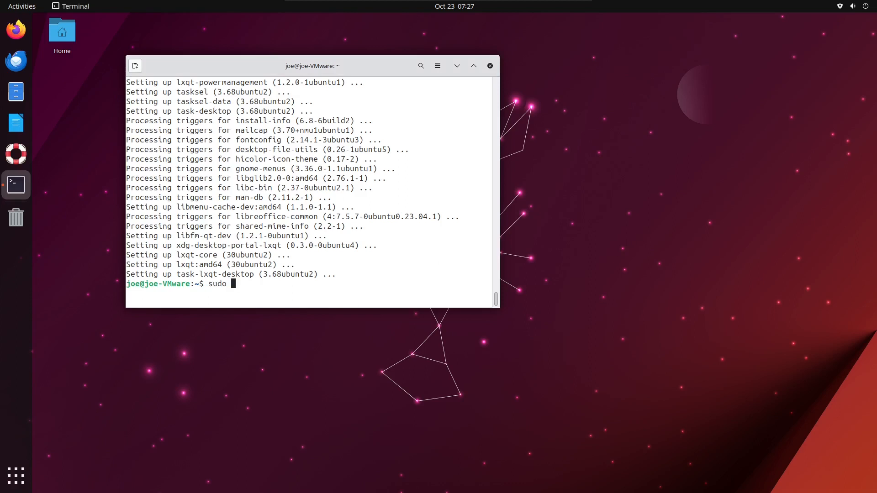
type("dpk")
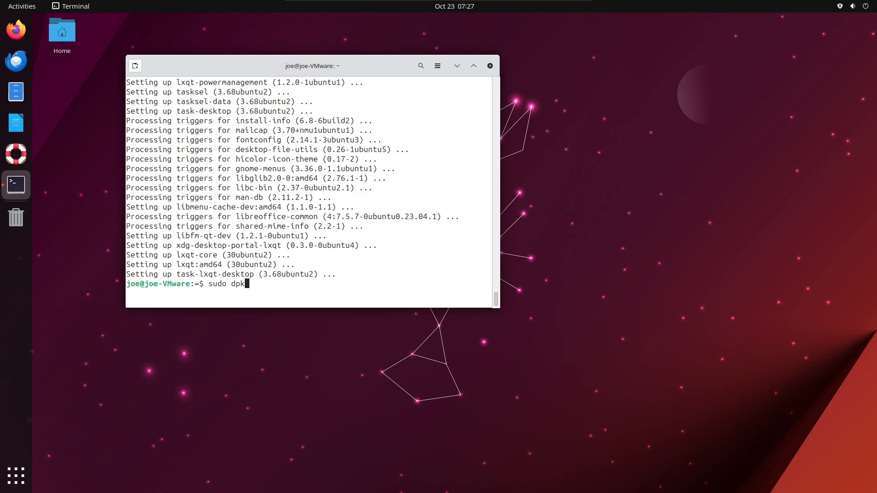
type("g-re")
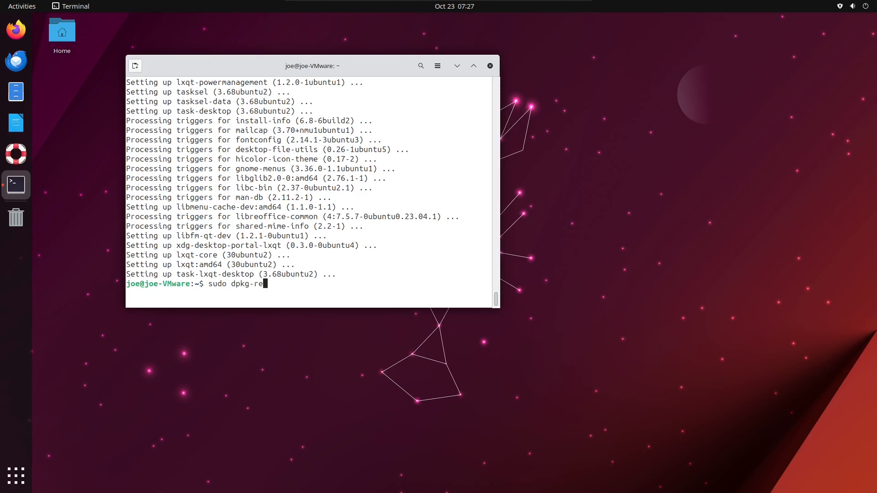
type("configure")
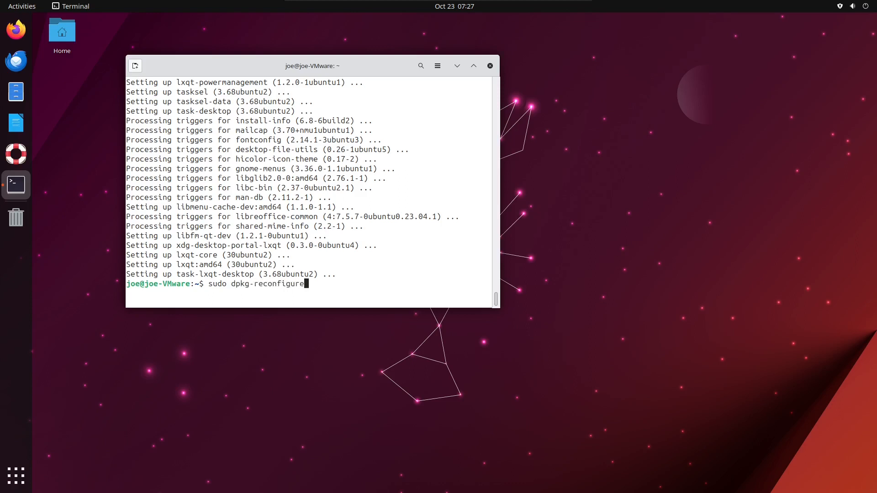
type("sddm")
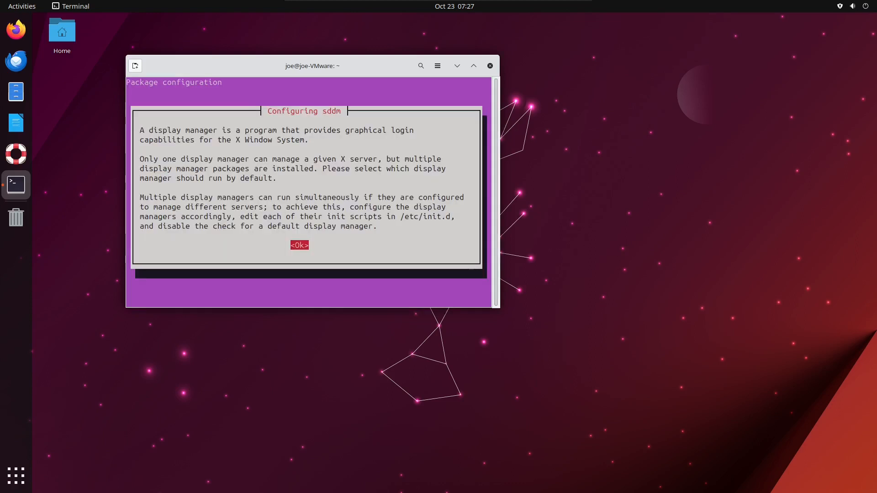
left_click(299, 245)
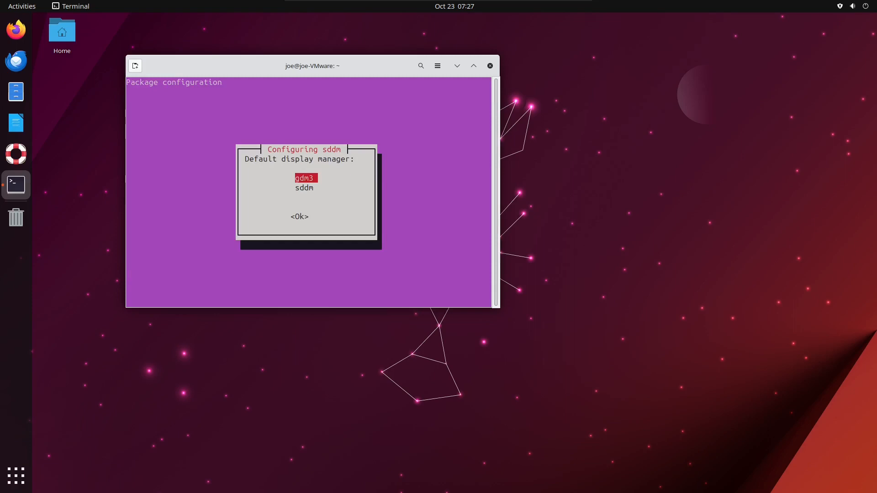
key("Down")
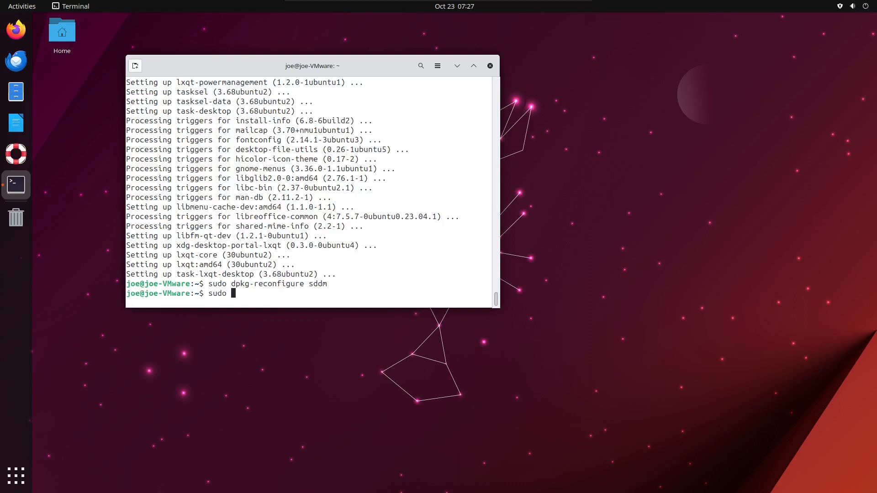
Reboot the machine with sudo reboot to reach the SDDM login screen.
type("reboot")
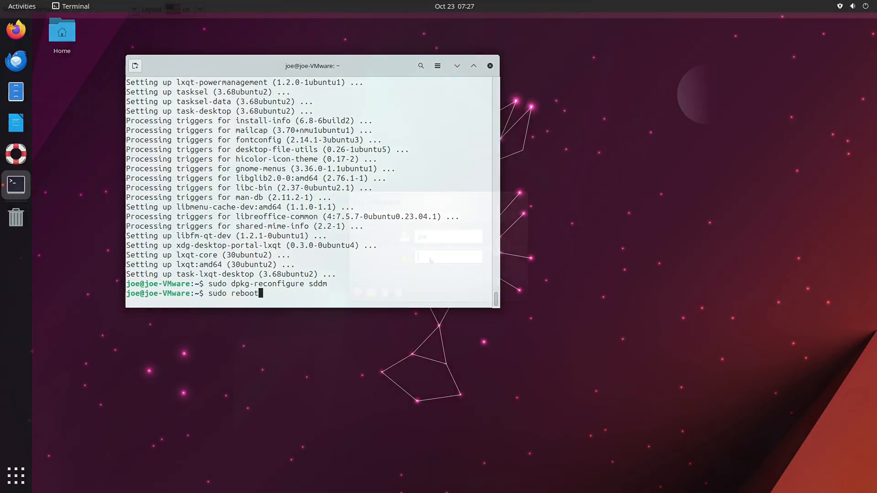
key("Return")
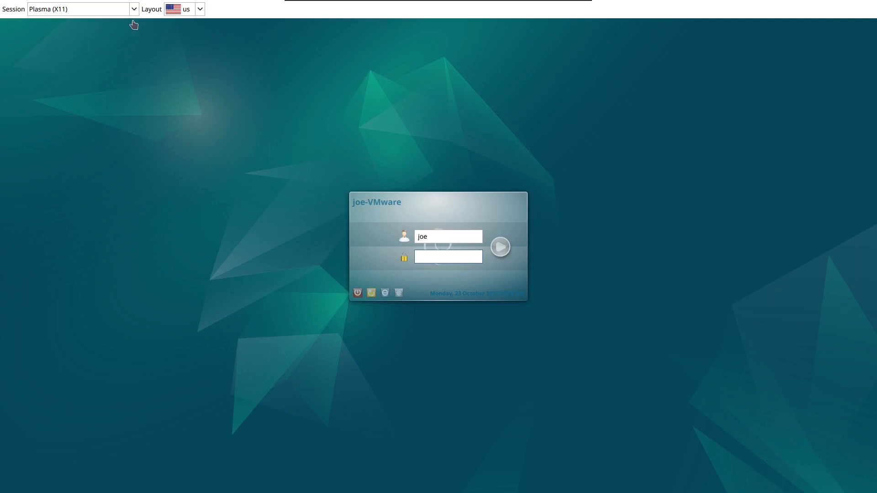
Log into the LXQt Desktop session with the password and confirm Xfwm4 as window manager.
left_click(133, 9)
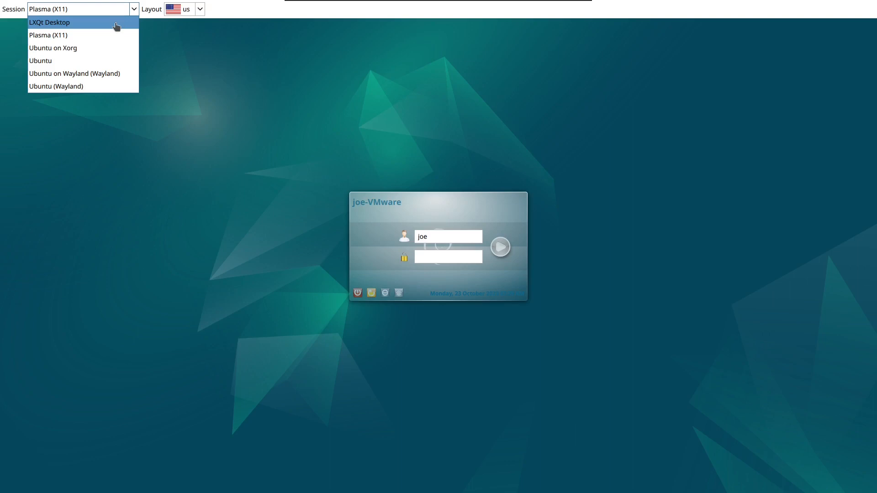
left_click(50, 22)
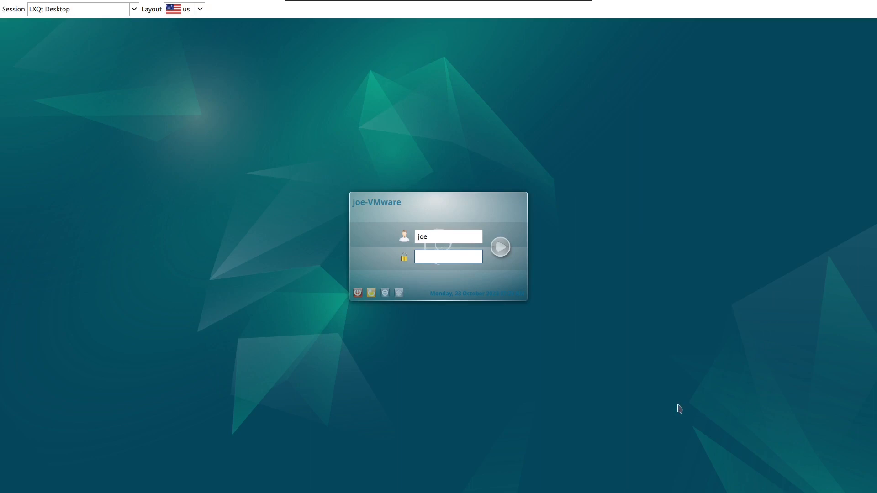
type("••••")
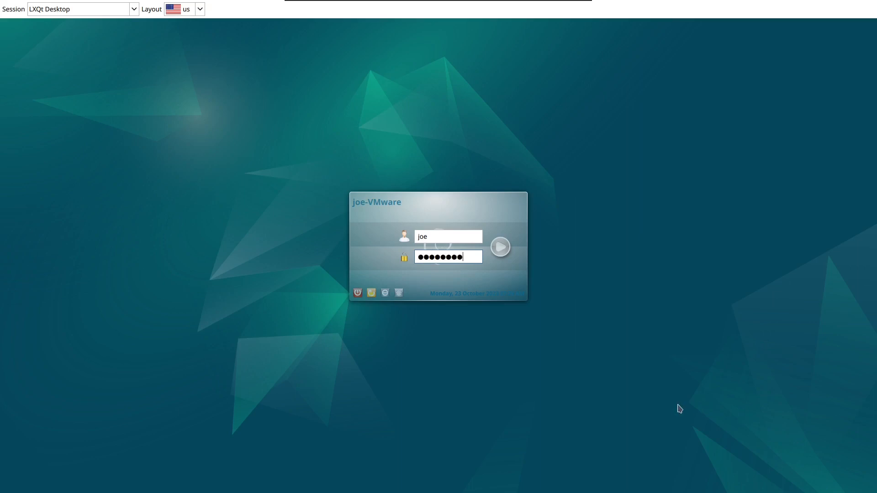
left_click(499, 247)
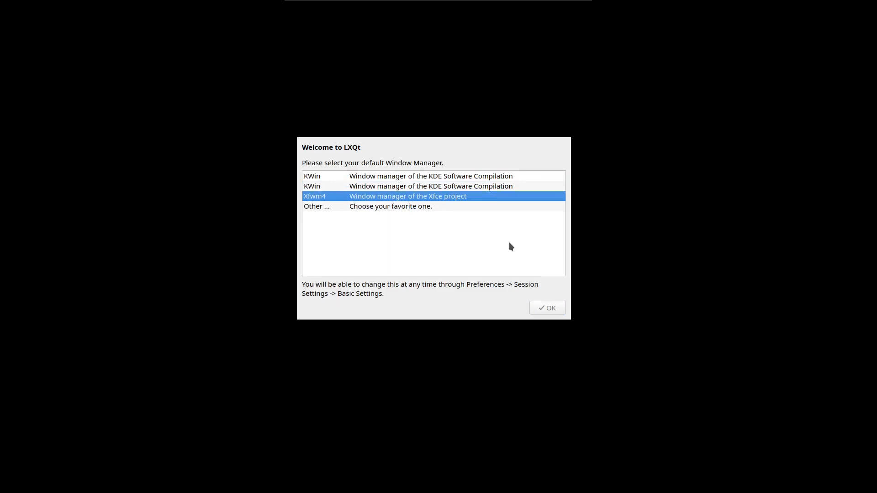
left_click(547, 308)
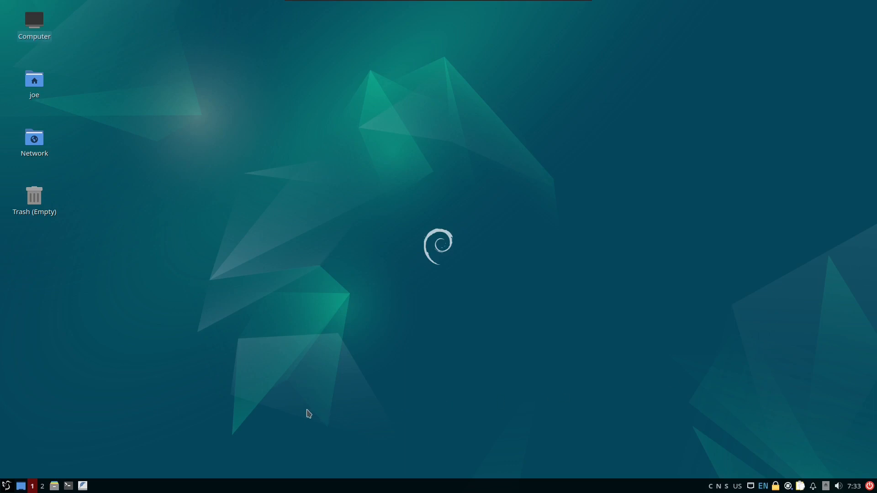
Reach LXQt Session Settings via the application menu's Preferences.
left_click(6, 485)
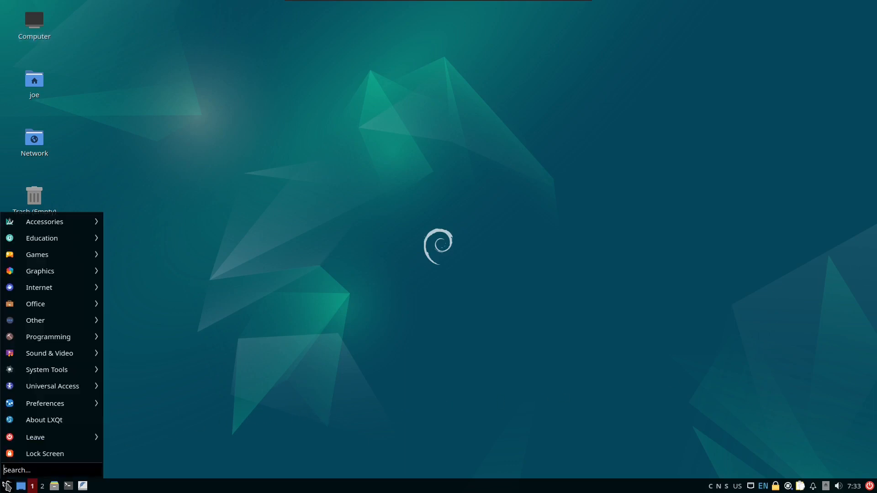
mouse_move(34, 437)
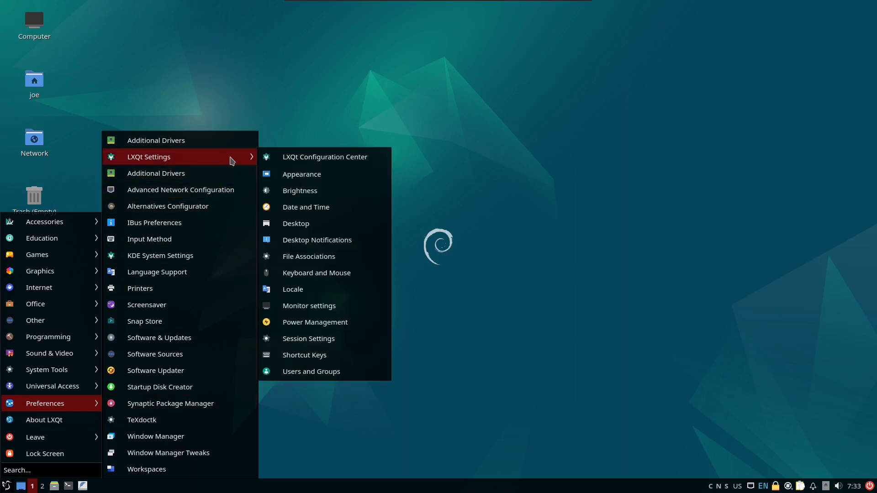
mouse_move(317, 338)
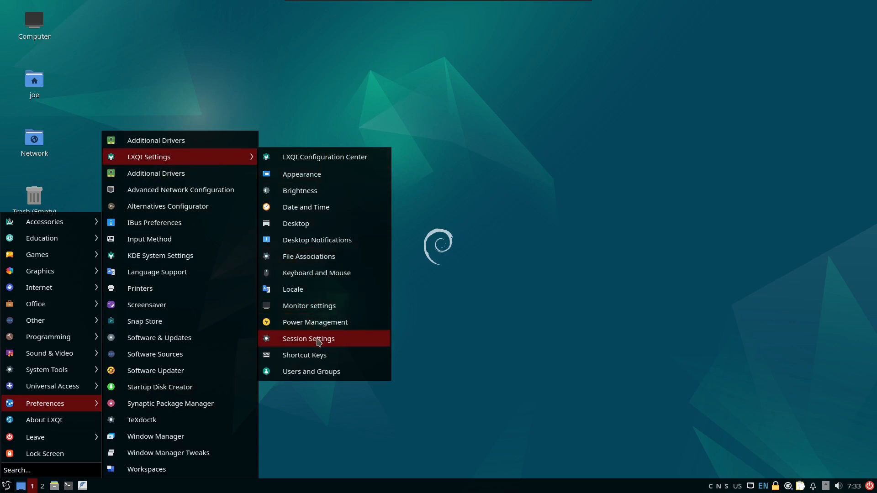
mouse_move(319, 345)
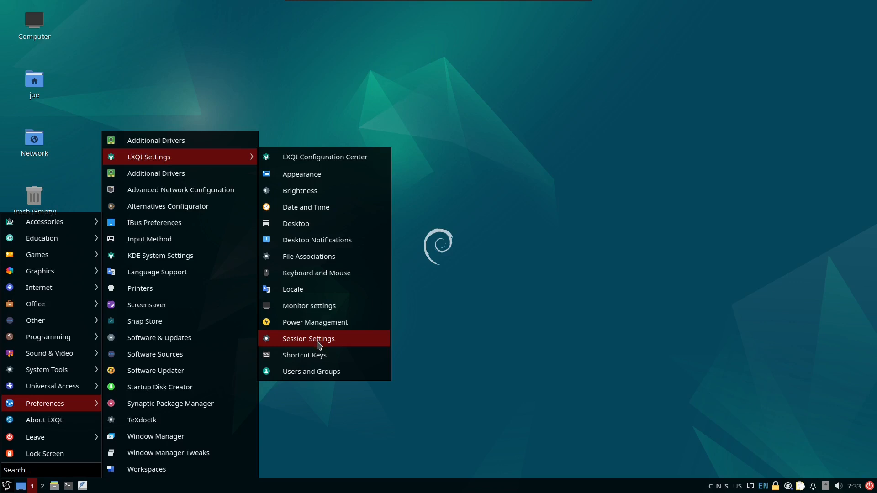
left_click(308, 338)
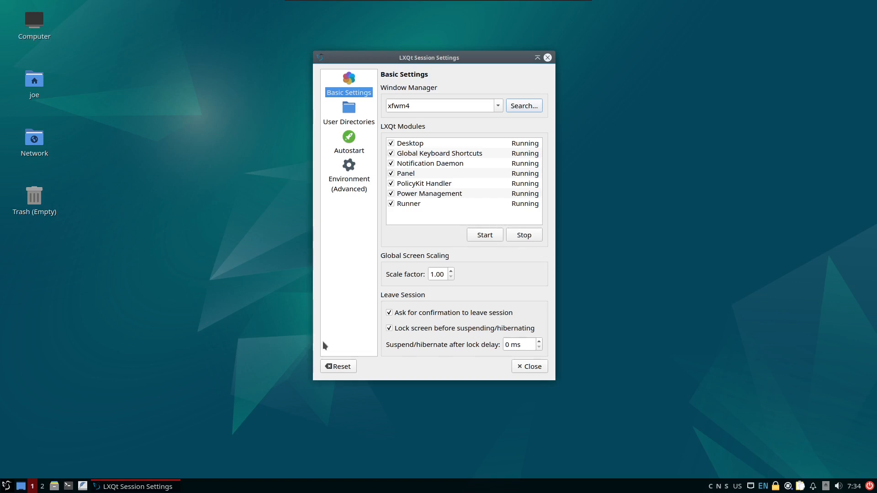
mouse_move(502, 110)
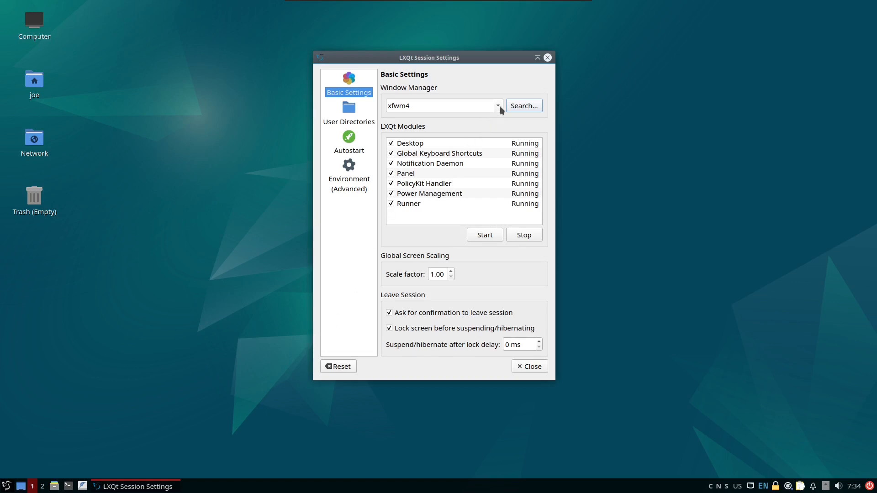
Review the Window Manager dropdown showing xfwm4 and close Session Settings.
left_click(497, 106)
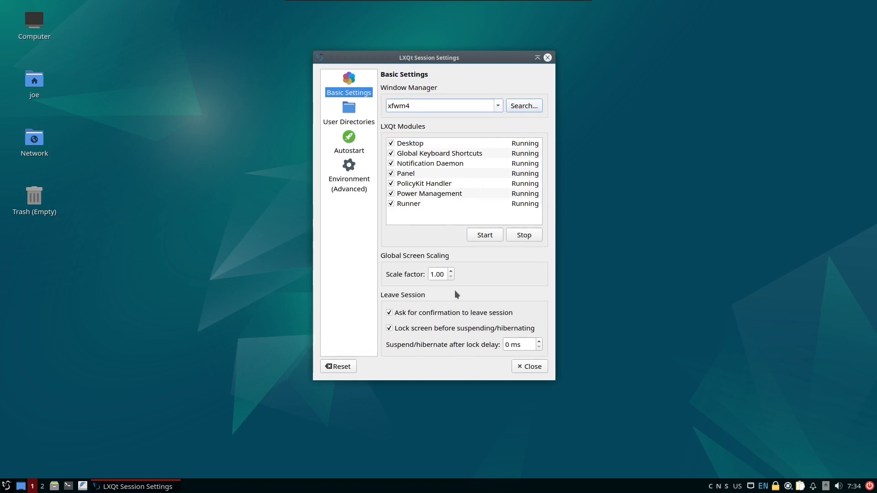
mouse_move(533, 370)
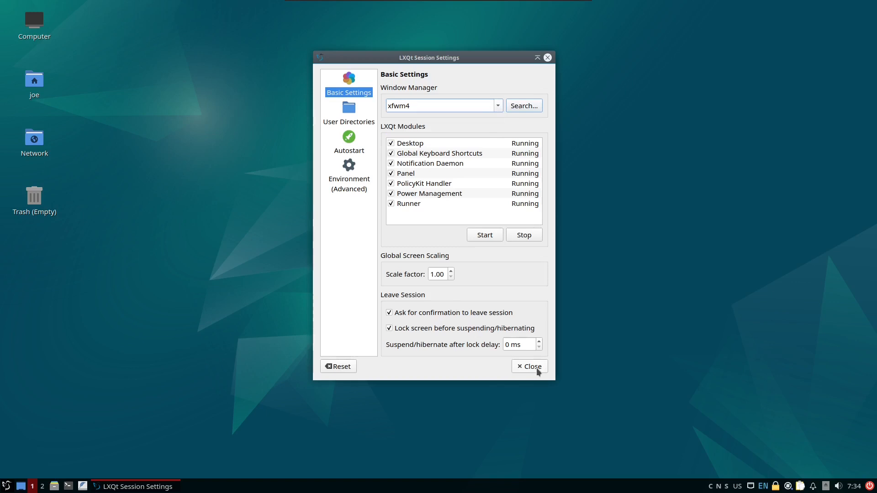
left_click(528, 366)
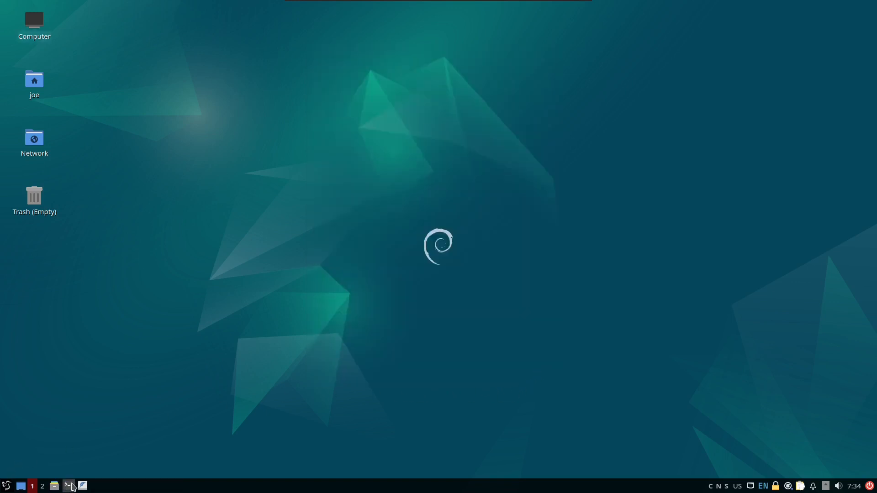
Start QTerminal from the panel with sudo dpkg-reconfigure sddm entered at the prompt.
left_click(68, 485)
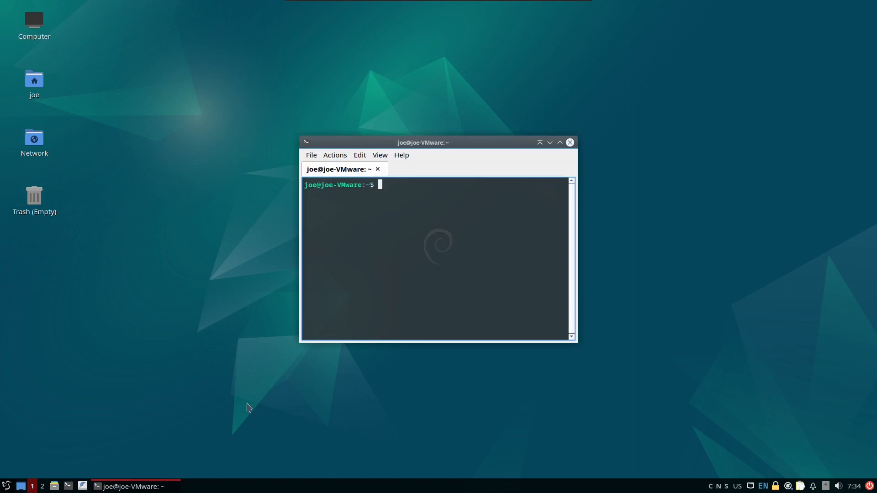
type("sudo dpkg-reconfigure sddm")
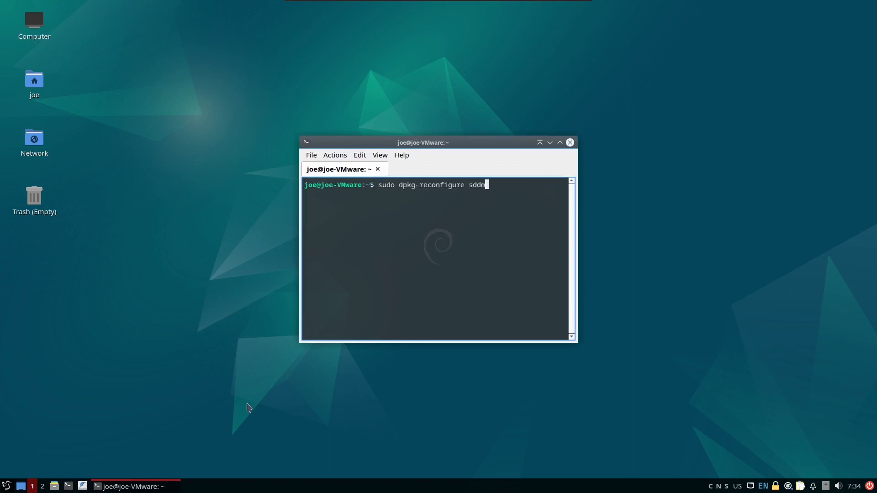